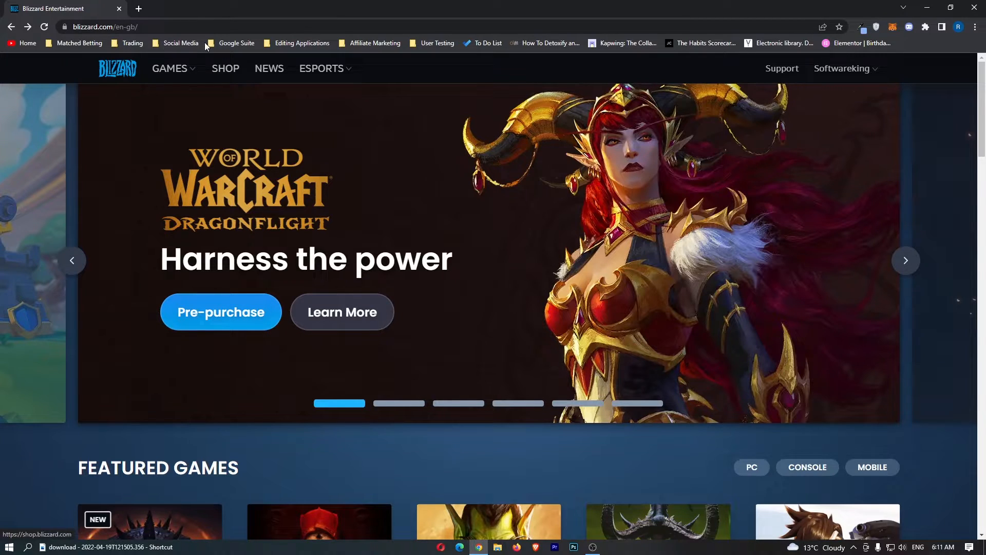
- Go from the Blizzard games list to the World of Warcraft Pre-Purchase Dragonflight page
click(170, 68)
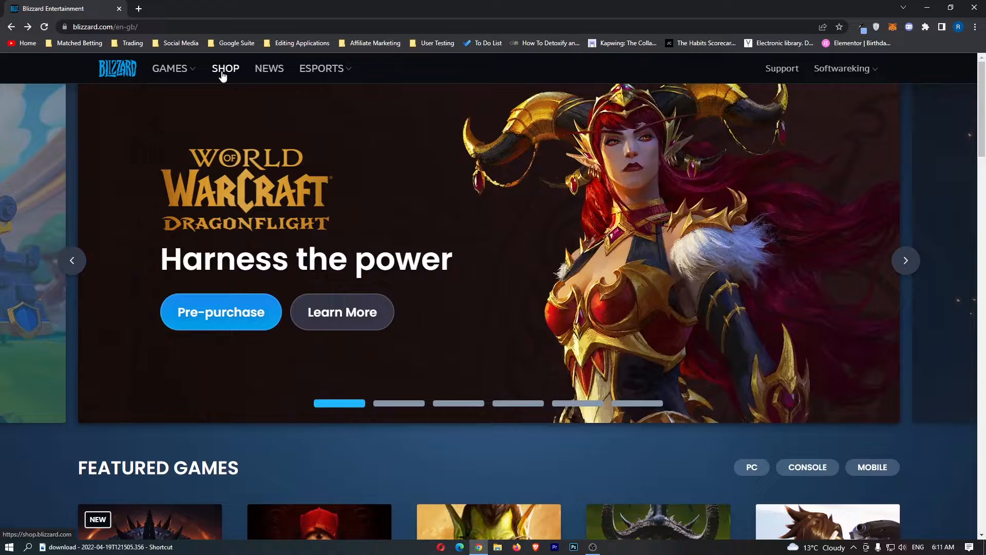
scroll(down, 3)
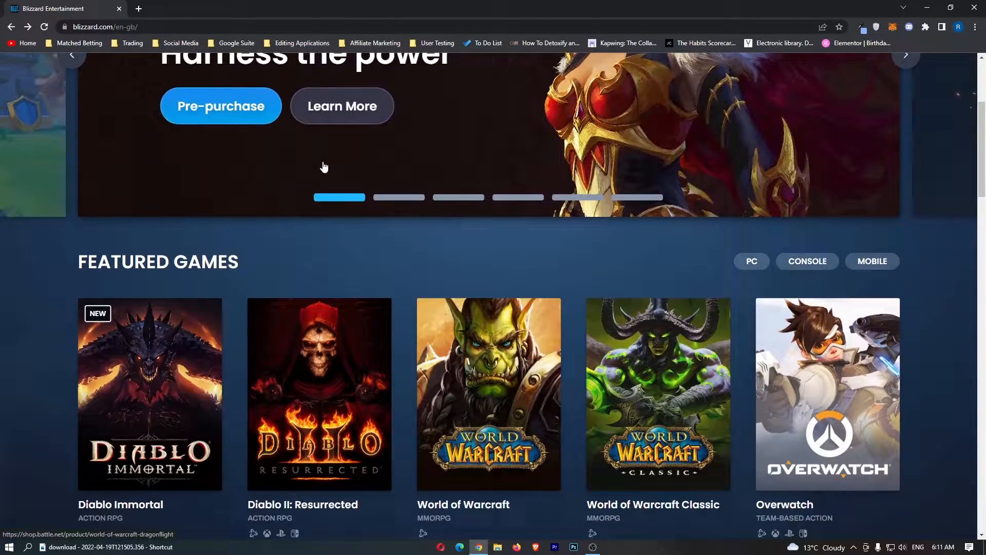
scroll(down, 3)
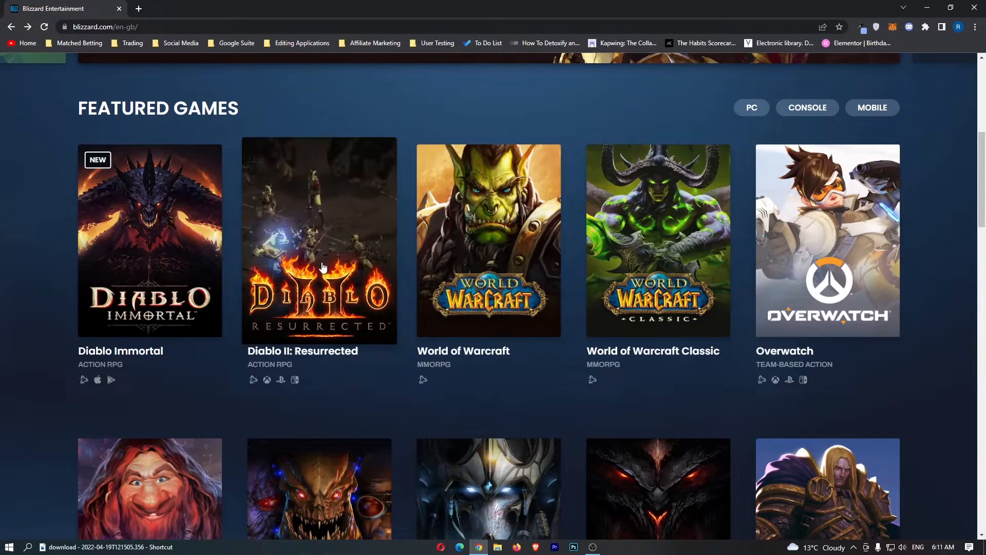
click(319, 239)
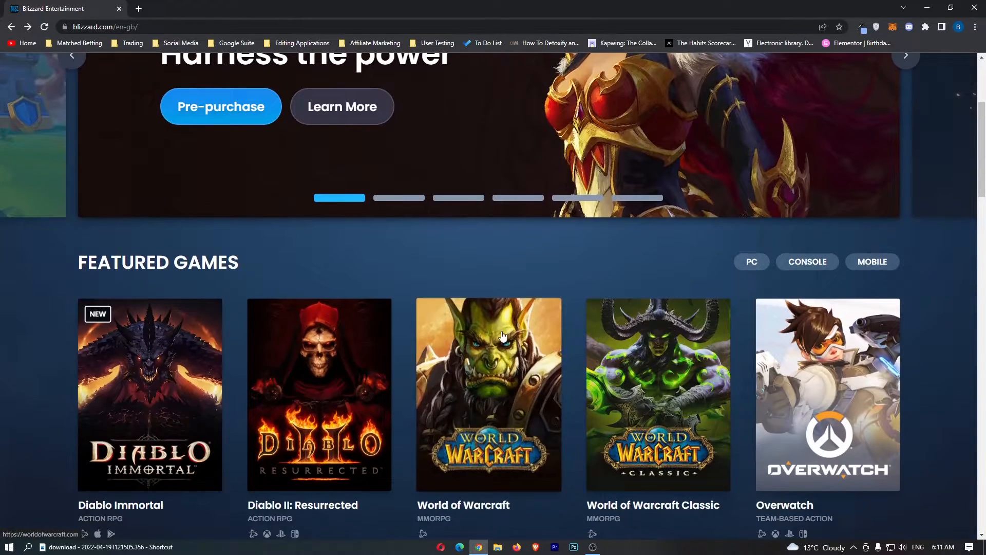
click(488, 395)
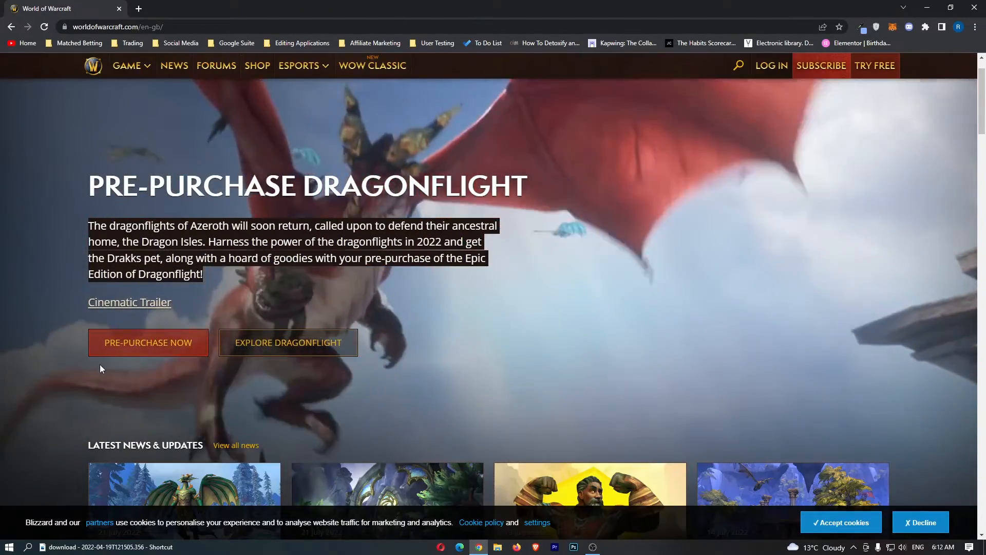
click(148, 342)
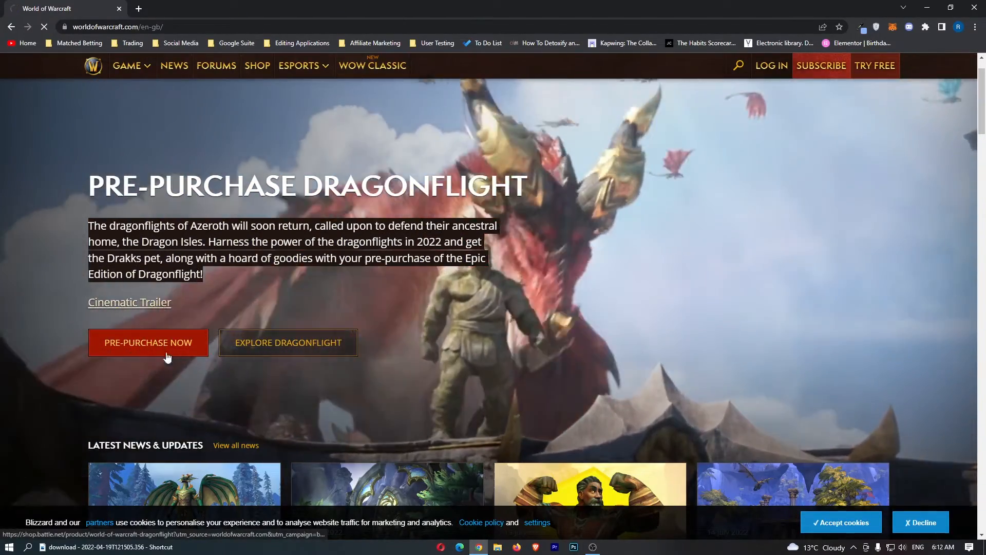
- Pre-purchase Dragonflight Base Edition and choose to buy the required Shadowlands Base Edition
click(148, 342)
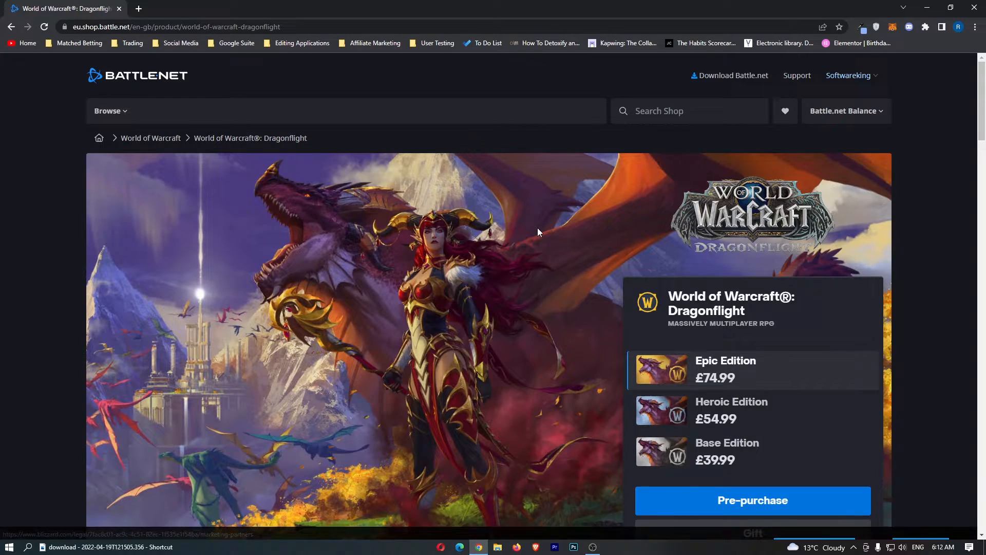
scroll(down, 3)
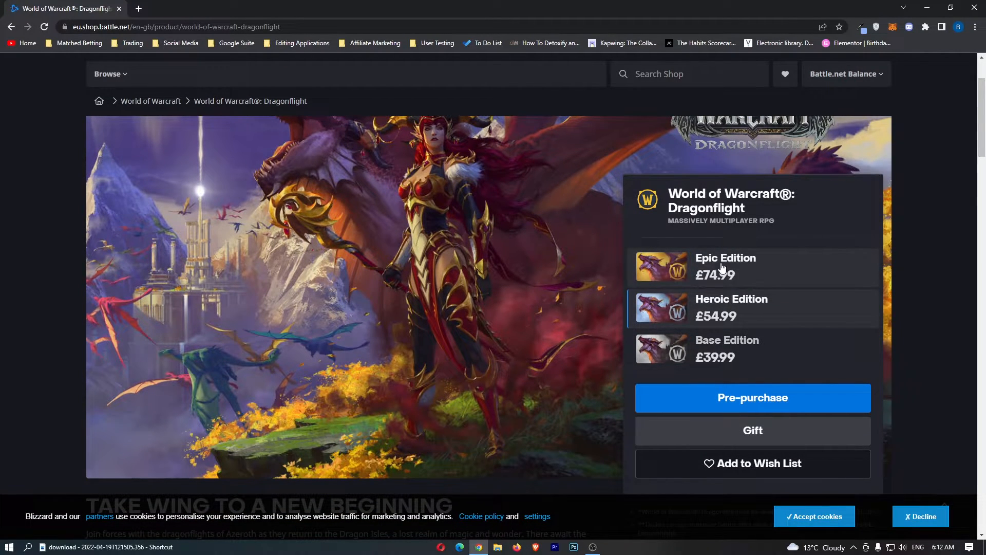
scroll(down, 3)
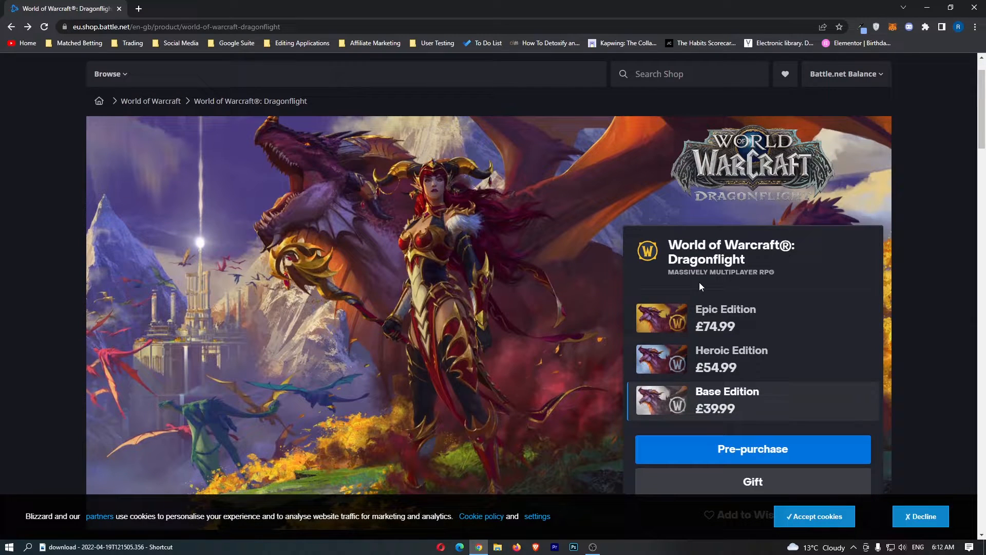
click(752, 448)
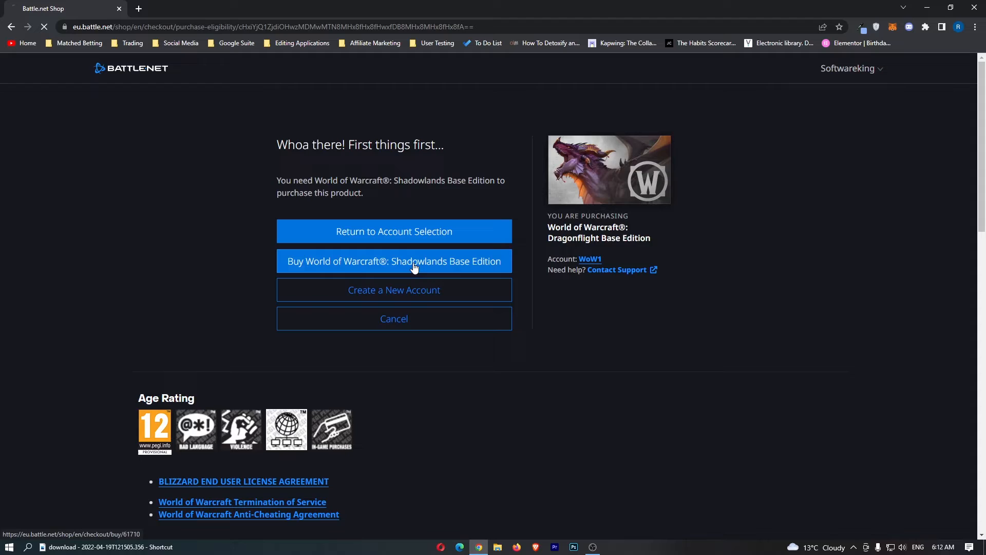
click(394, 261)
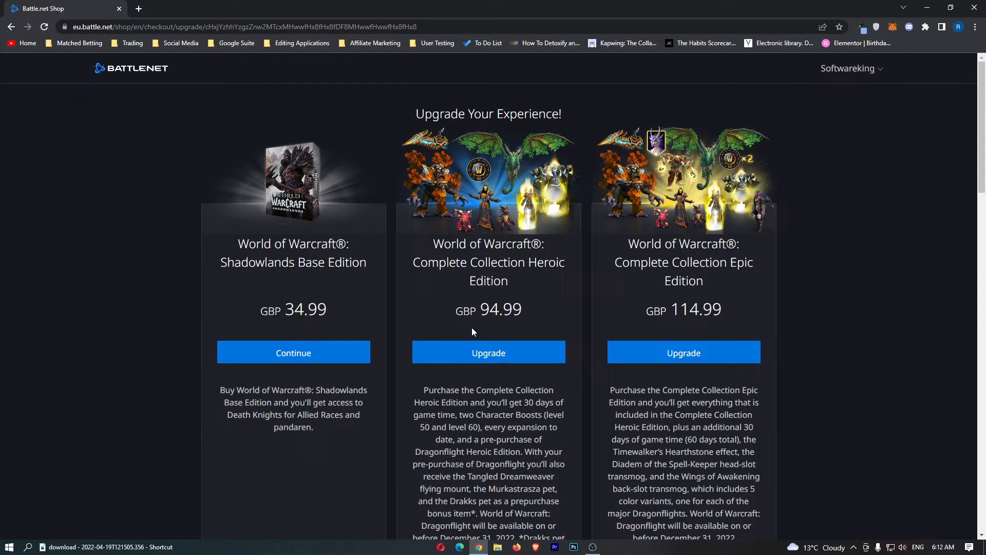
mouse_move(162, 326)
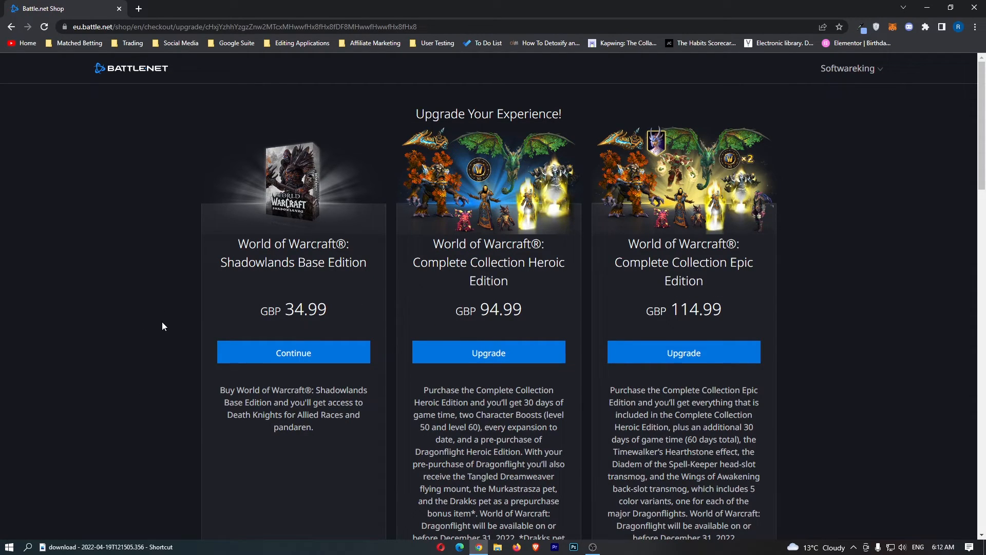